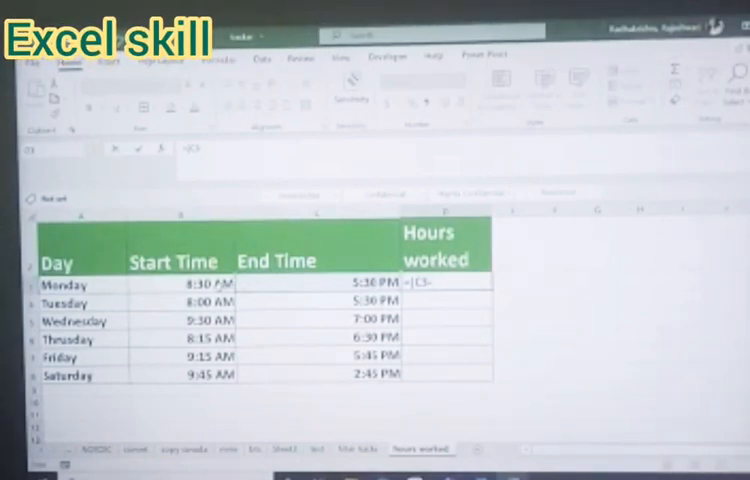
# Add B3 to Monday's formula in D3 so it reads =(C3-B3).
pyautogui.write('B3)')
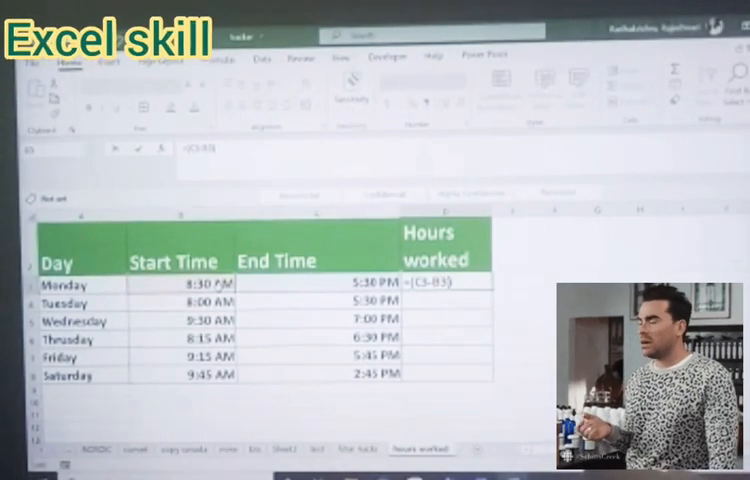
# Multiply Monday's time difference by 24 in D3 and enter it, giving 9.00 hours.
pyautogui.write('*')
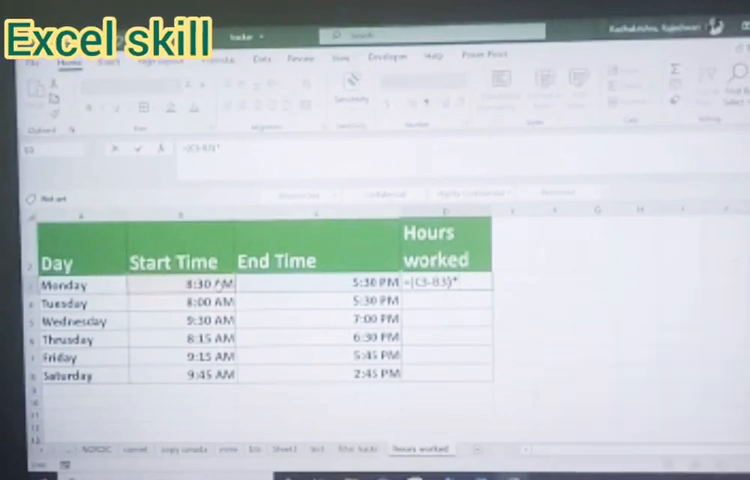
pyautogui.write('*2')
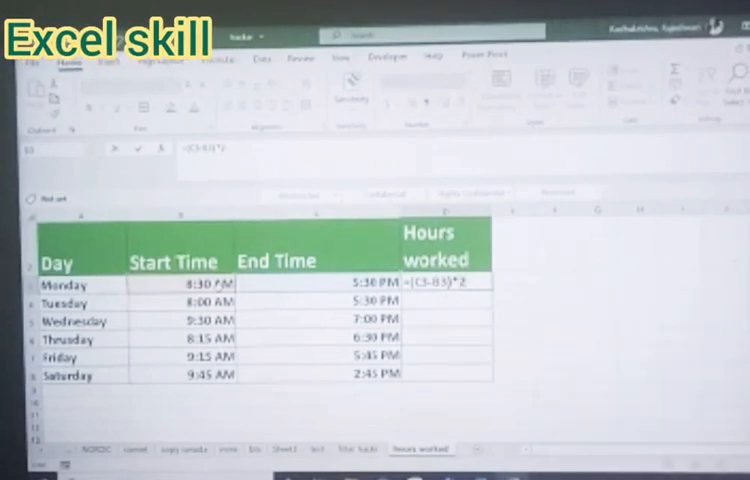
pyautogui.write('4')
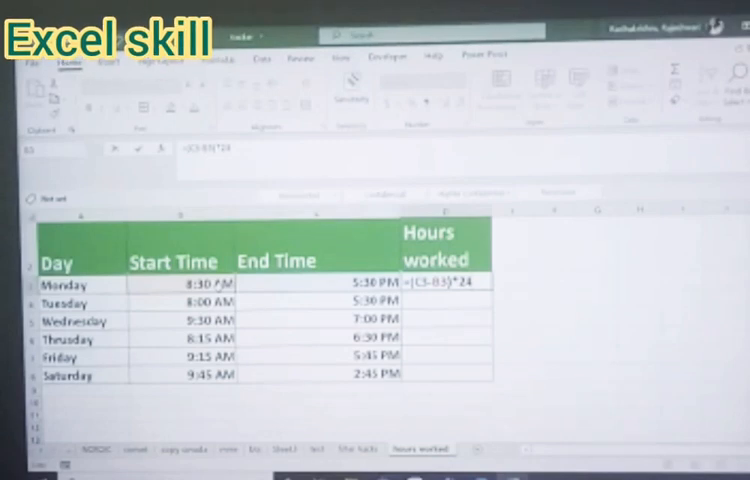
pyautogui.press('enter')
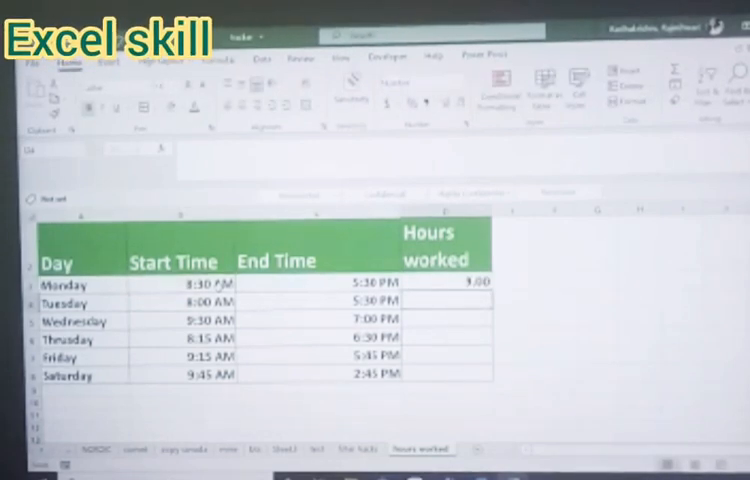